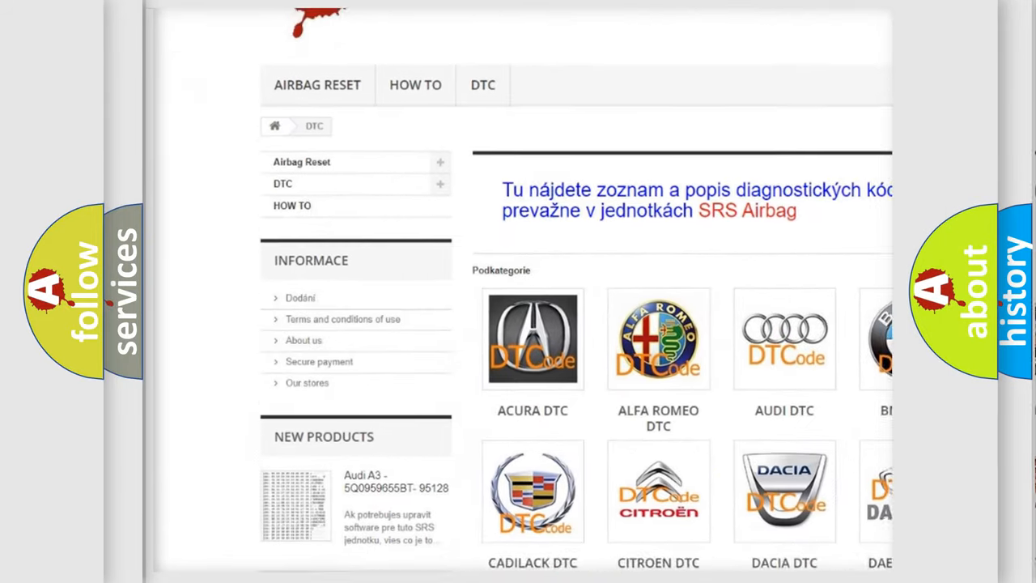
scroll(down, 3)
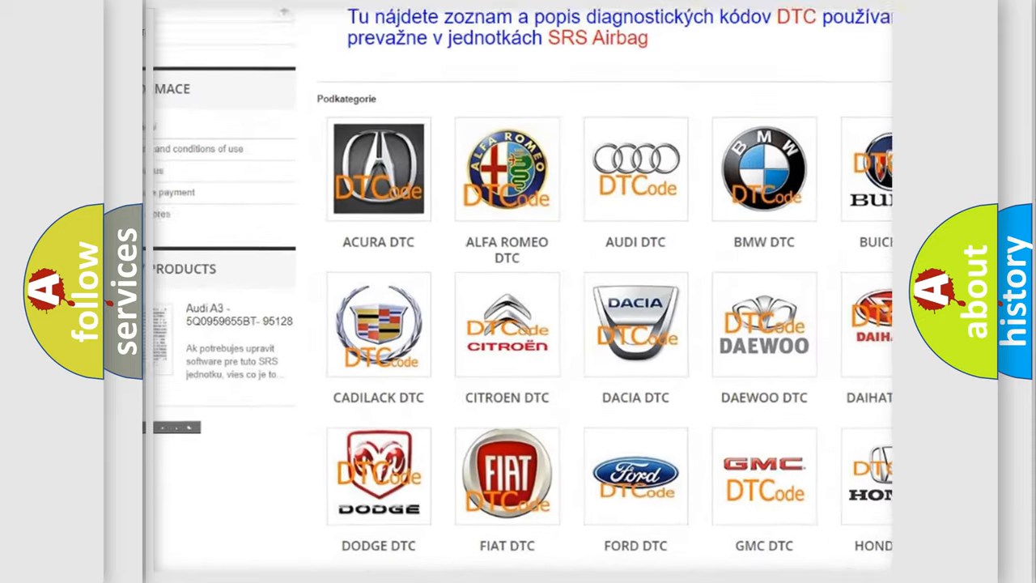
scroll(down, 3)
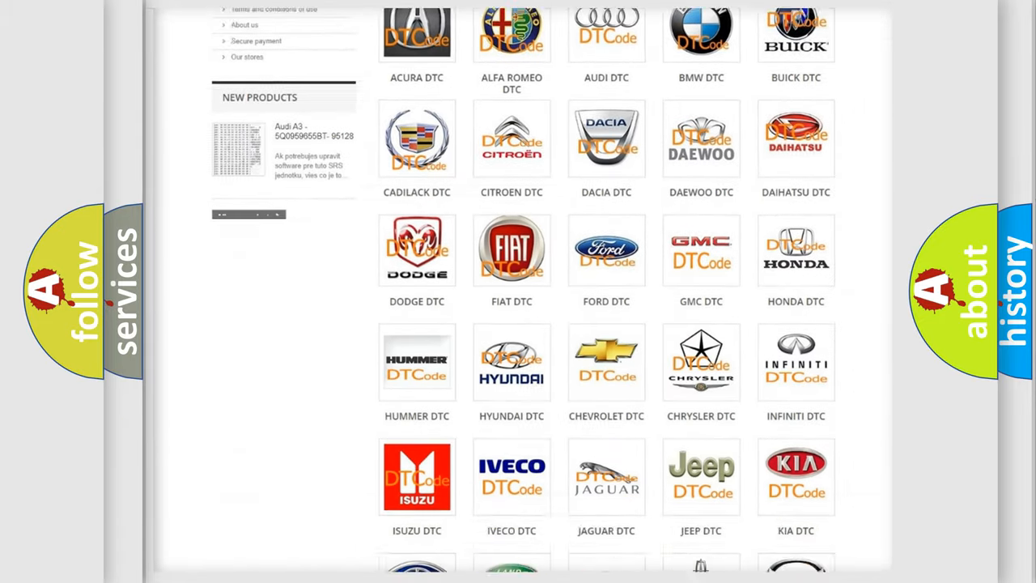
scroll(down, 3)
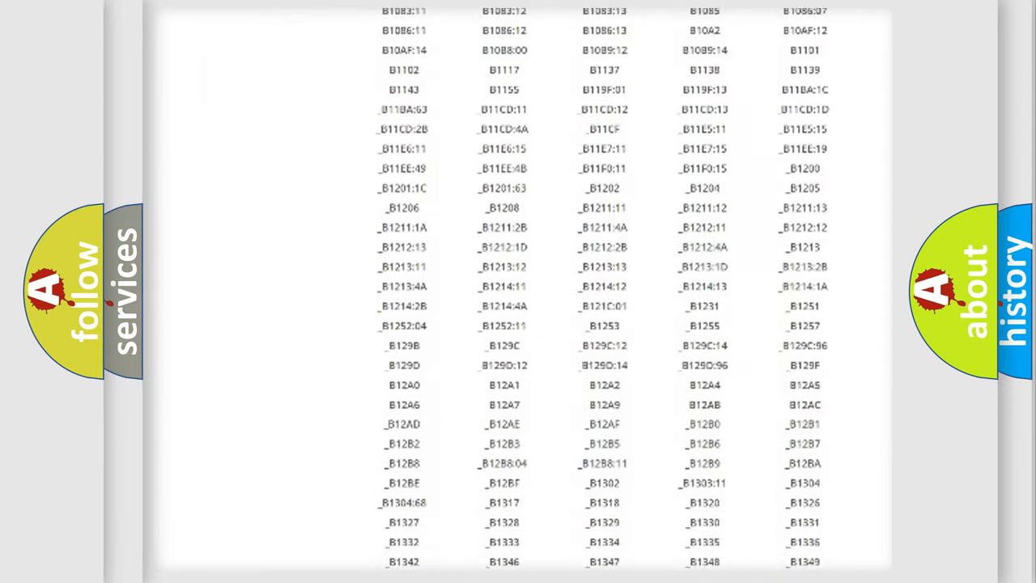
scroll(down, 3)
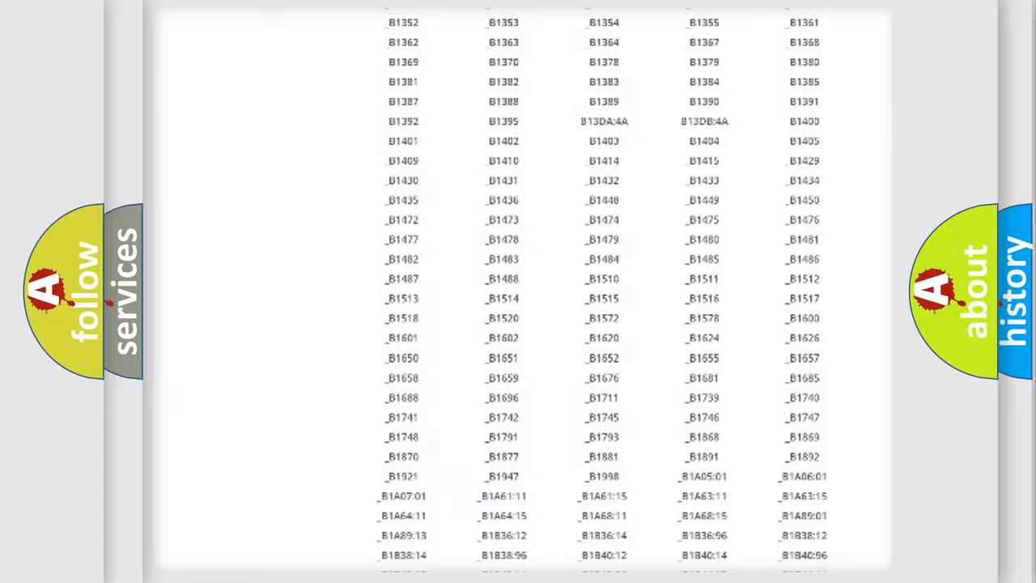